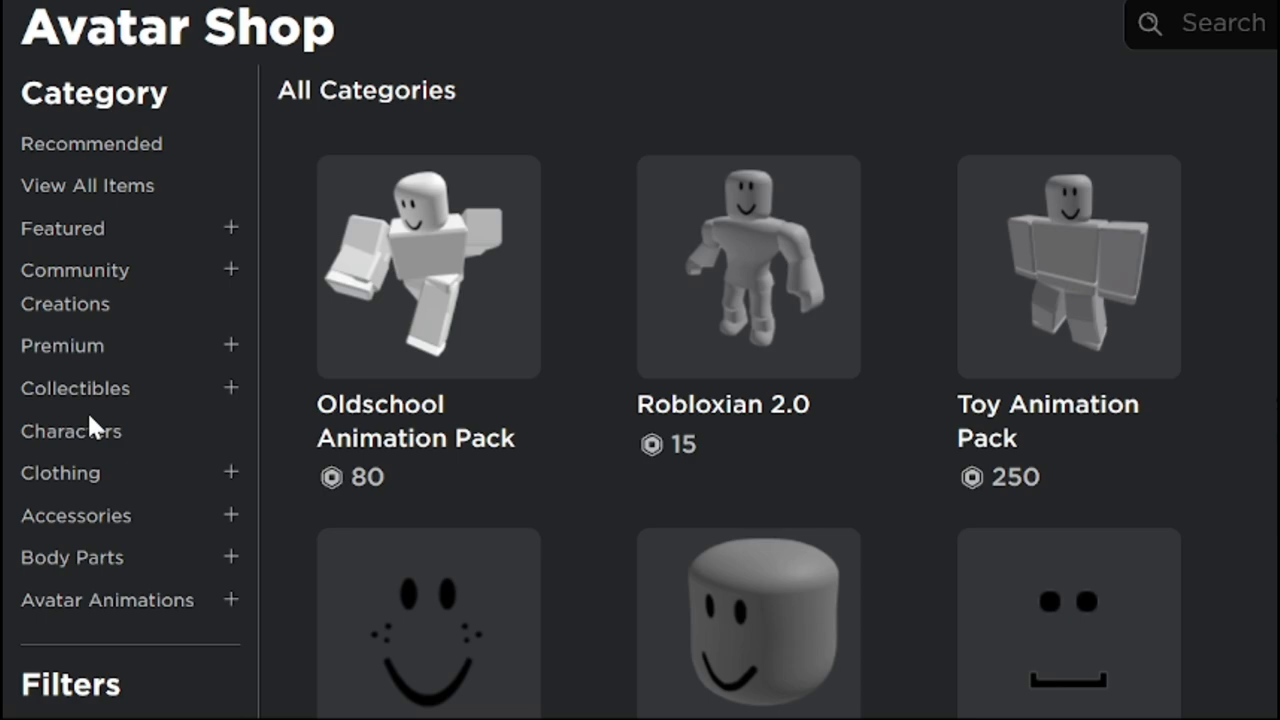
# - Search 'man' and open the free Blue and Black Motorcycle Shirt item page from the results
pyautogui.write('man')
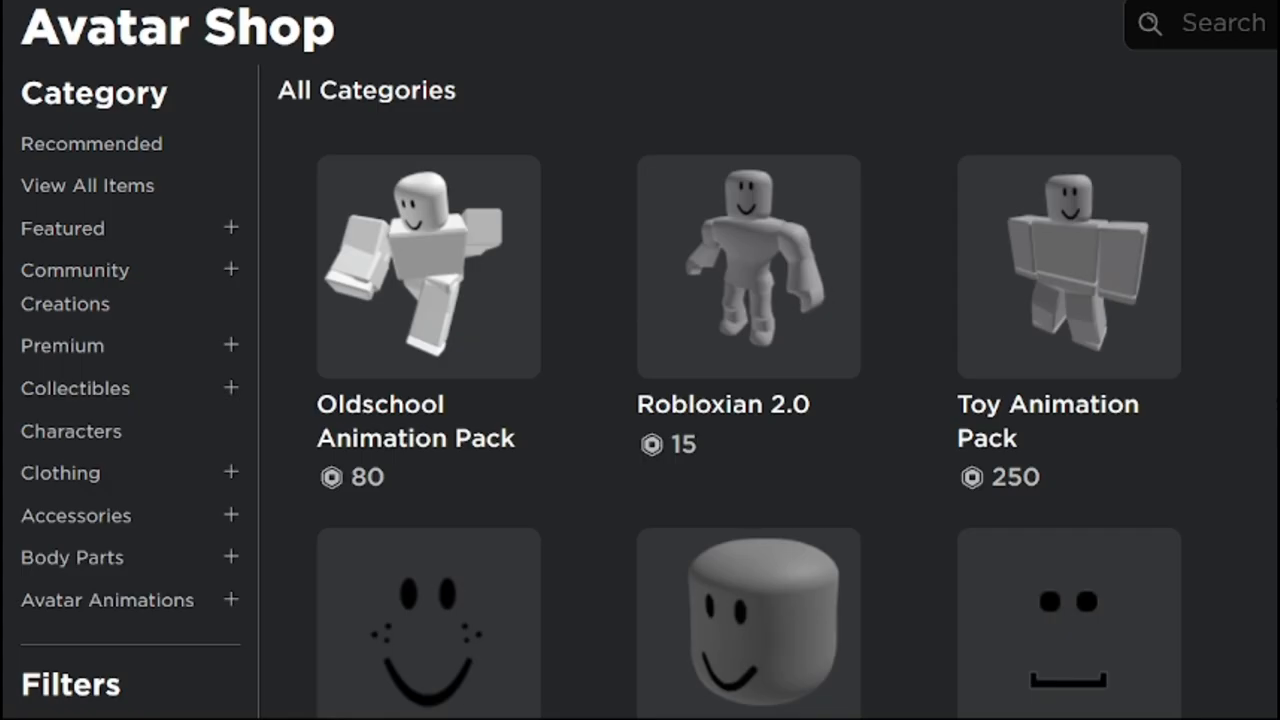
pyautogui.click(230, 556)
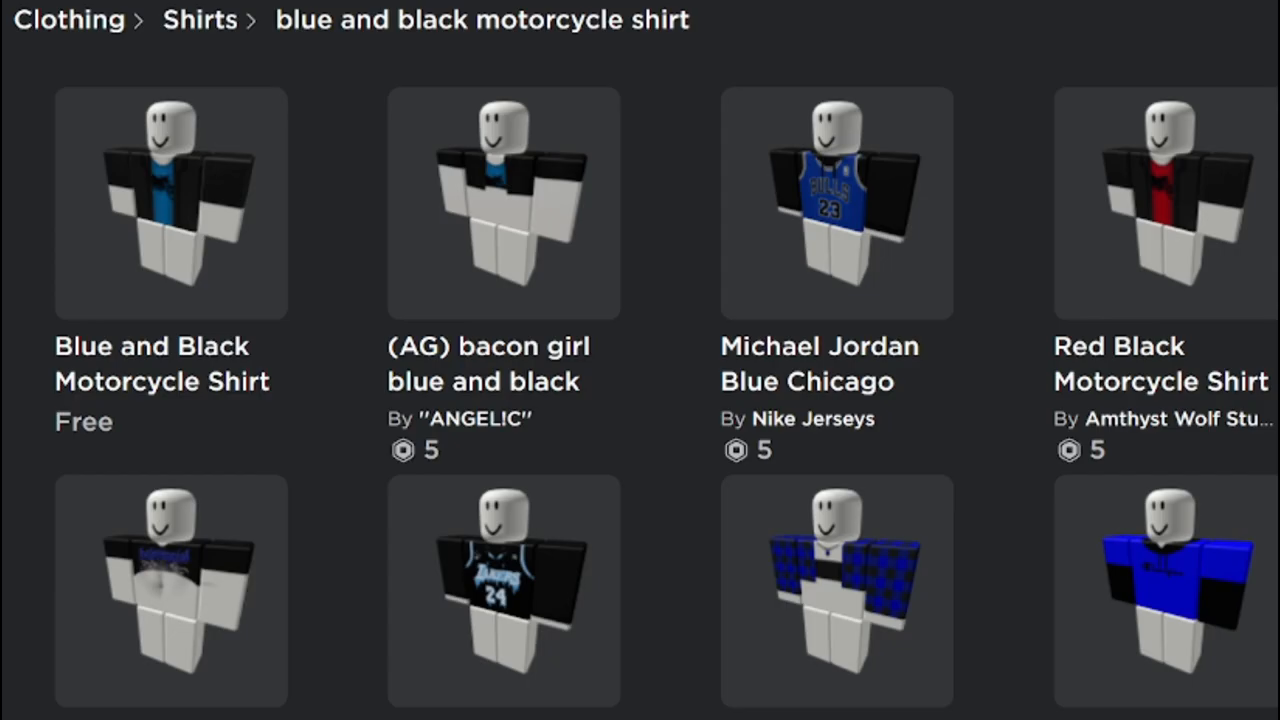
pyautogui.click(170, 204)
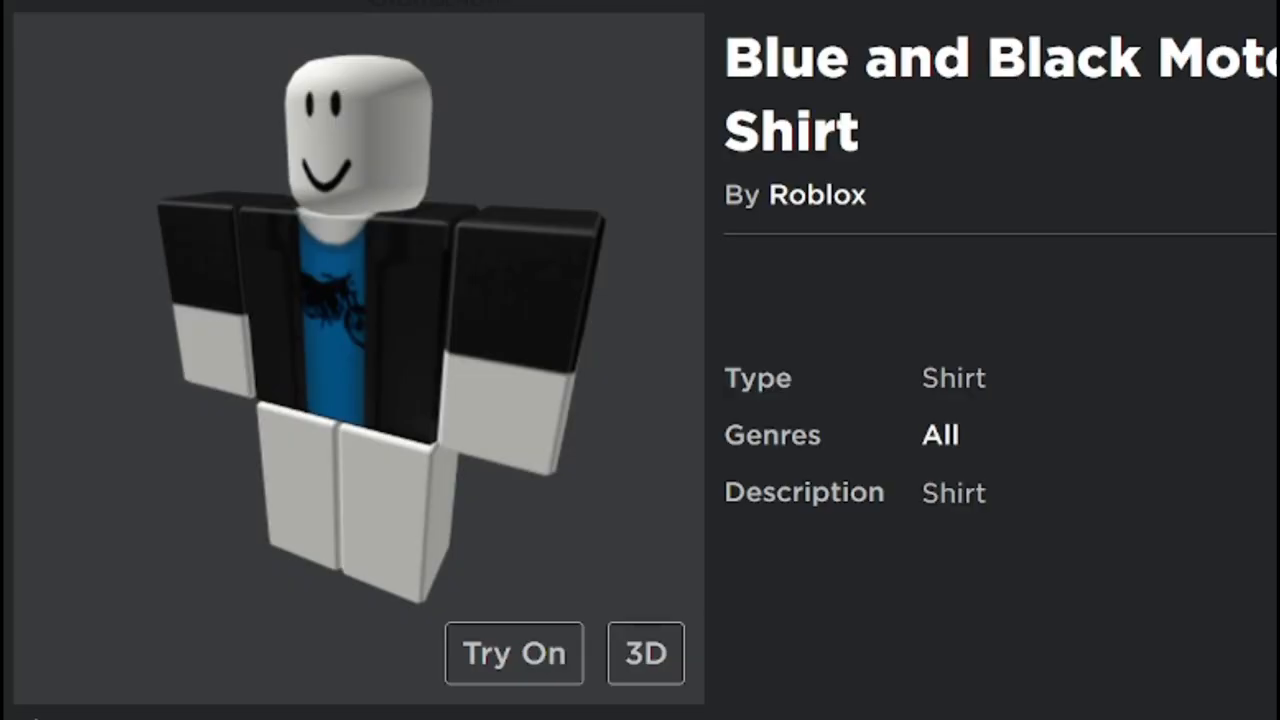